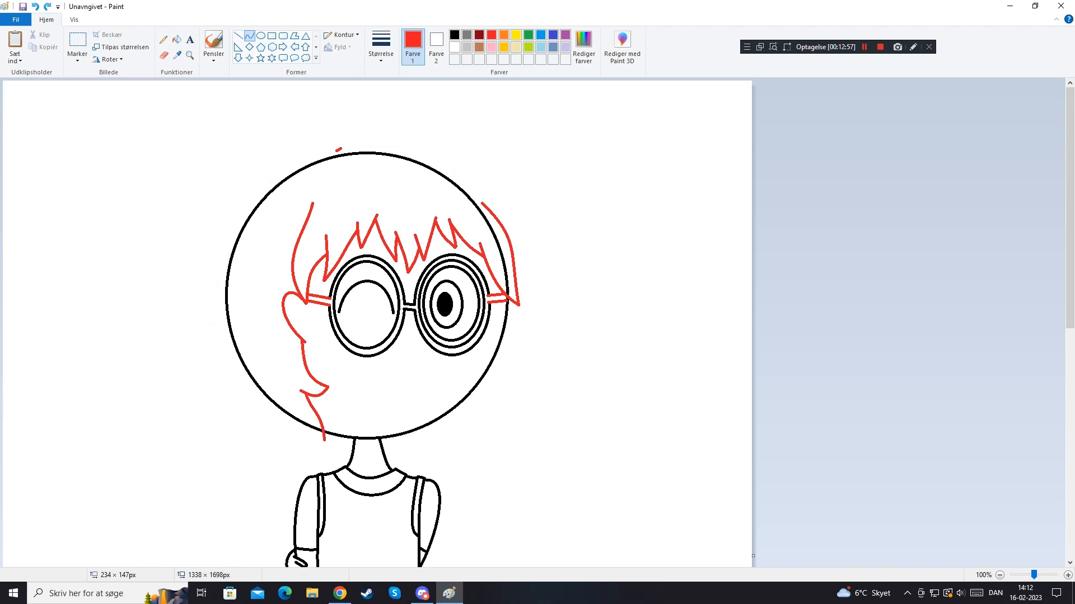
scroll(down, 3)
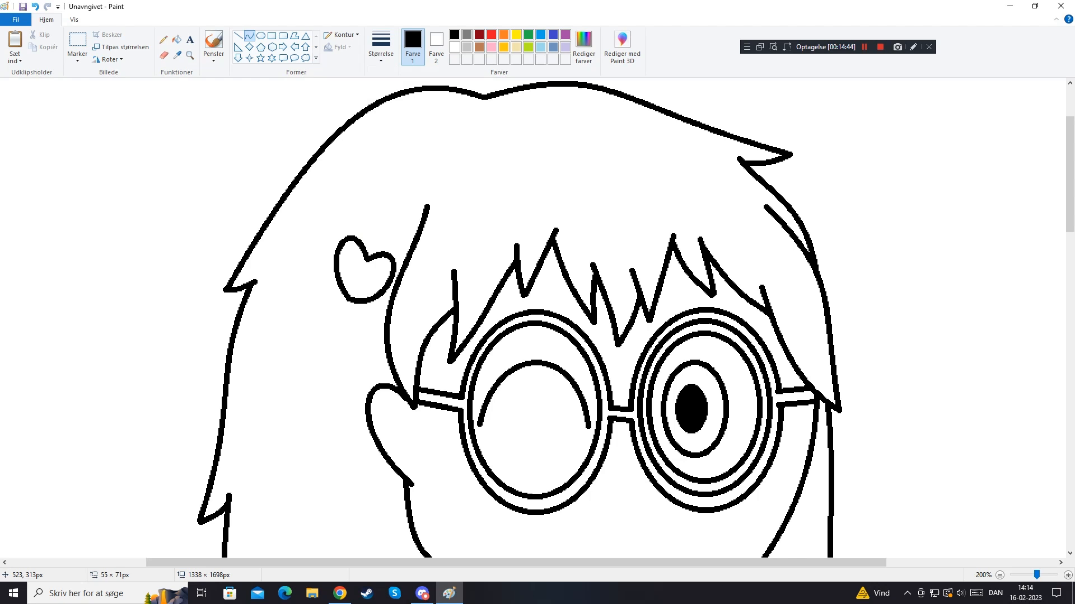
scroll(down, 3)
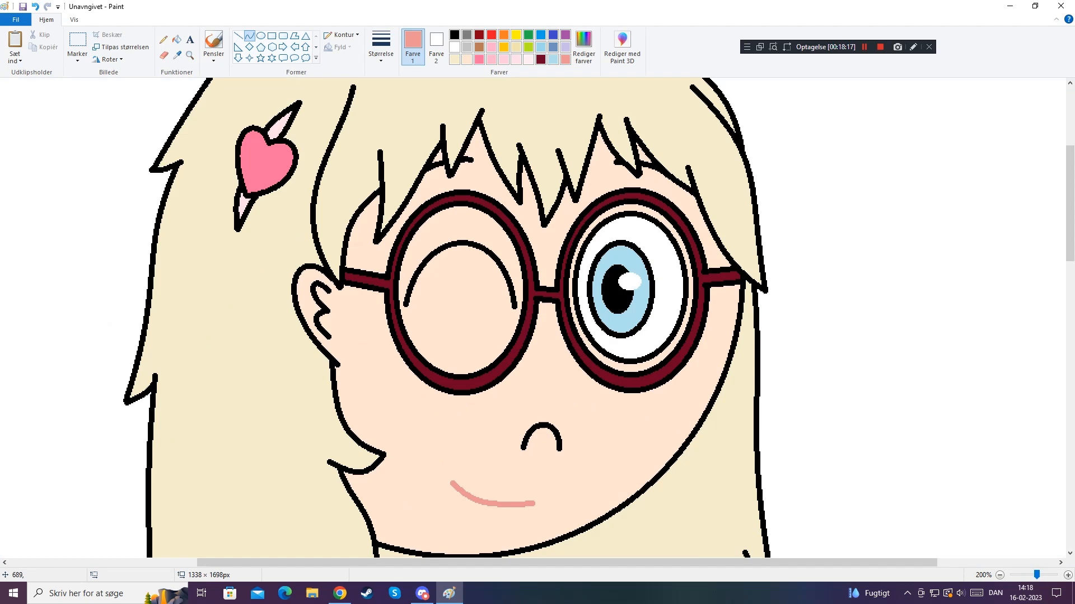
scroll(down, 3)
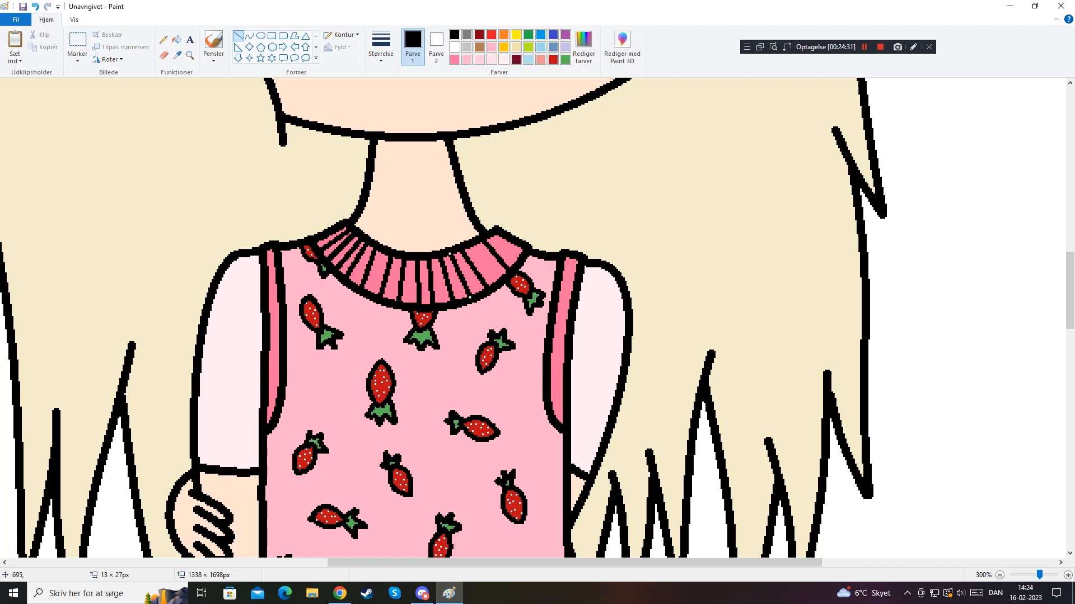
scroll(down, 3)
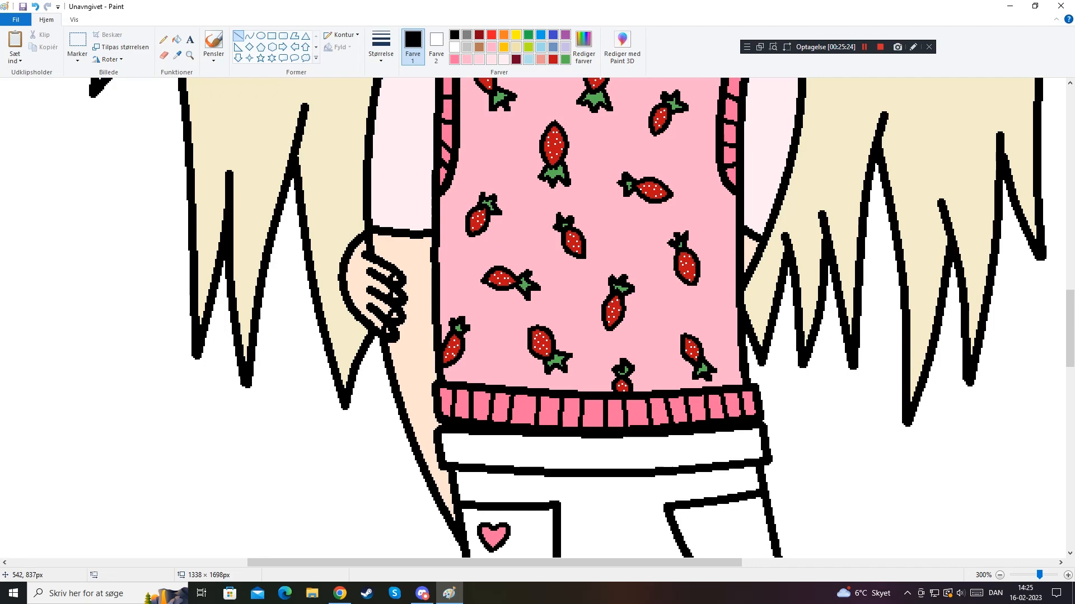